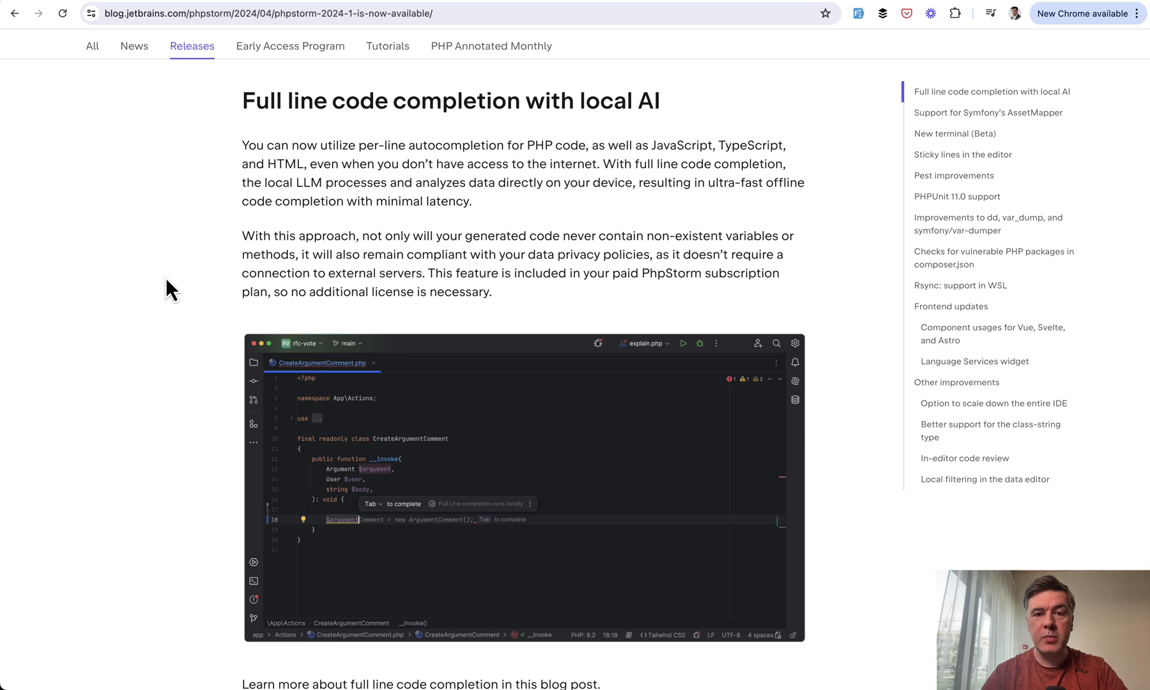
Rename role() to roles() and begin its return $this->belongsToMany statement
scroll(up, 3)
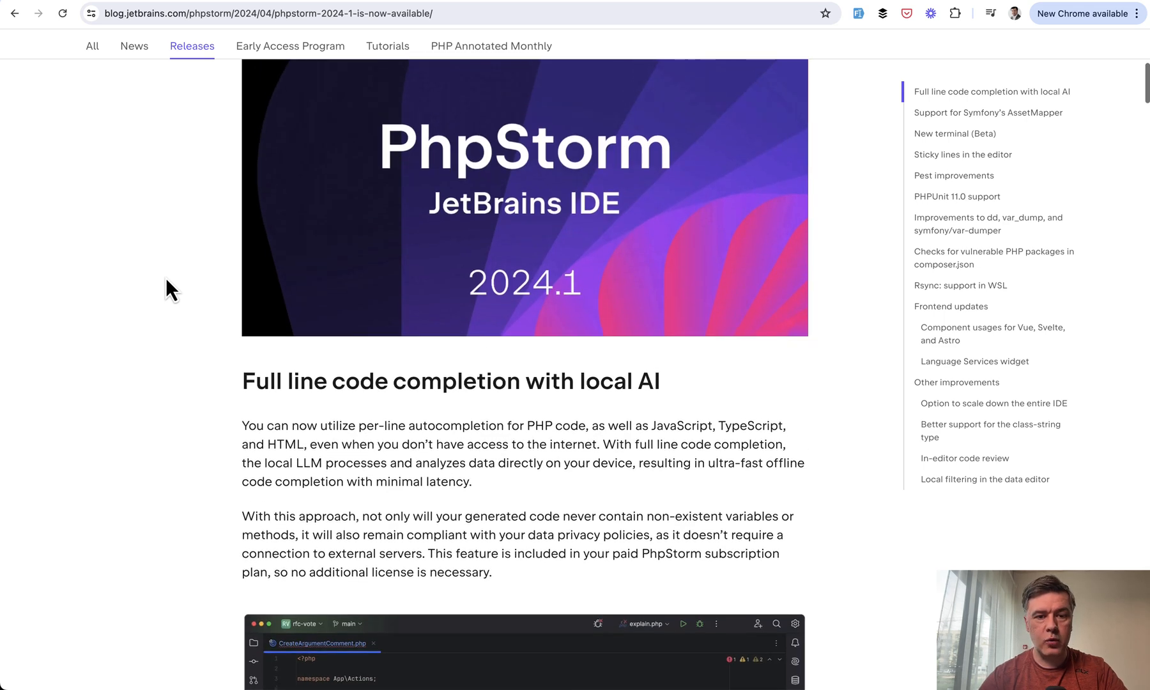
scroll(down, 3)
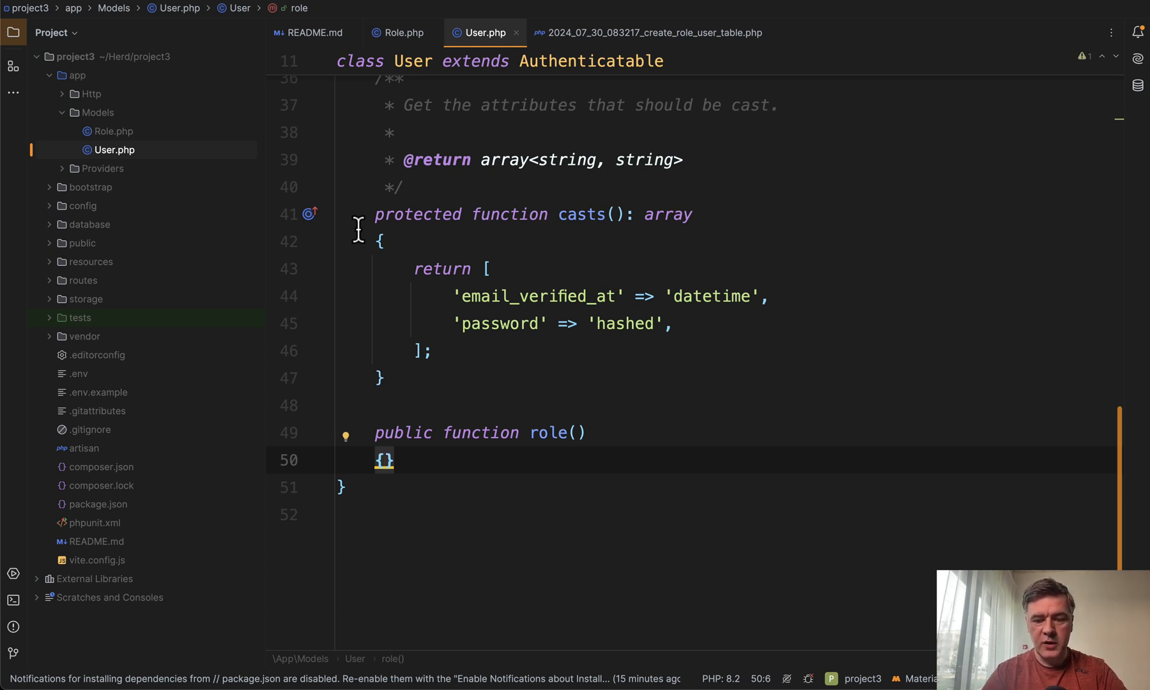
key(Enter)
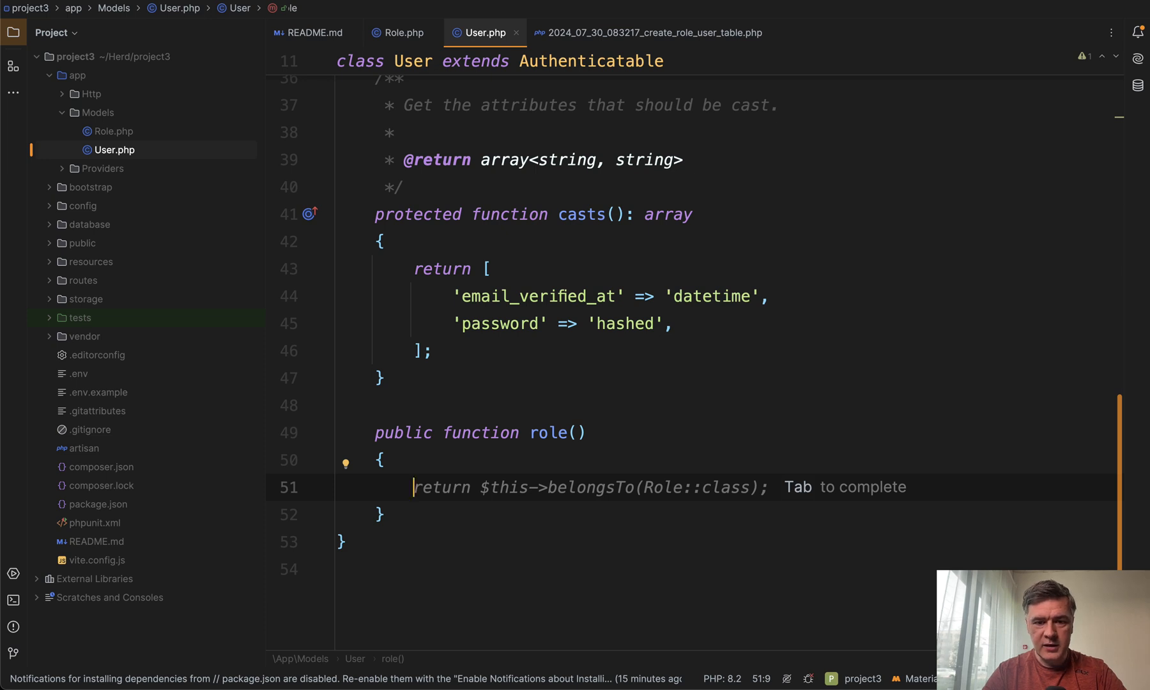
mouse_move(705, 455)
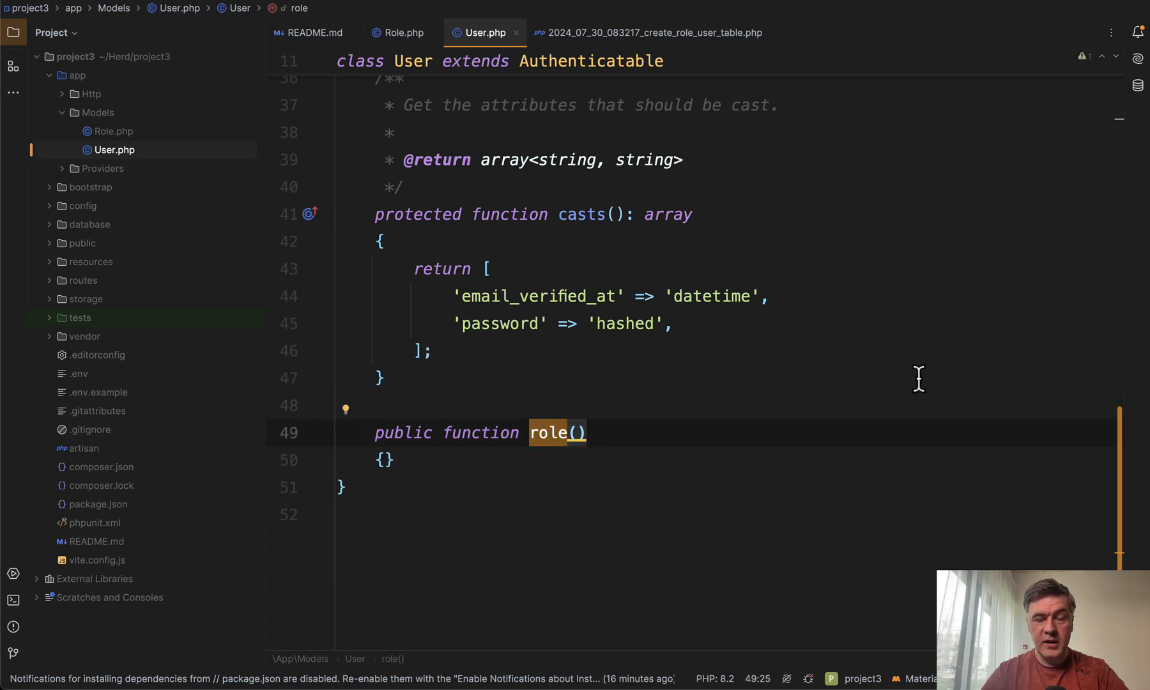
text(s)
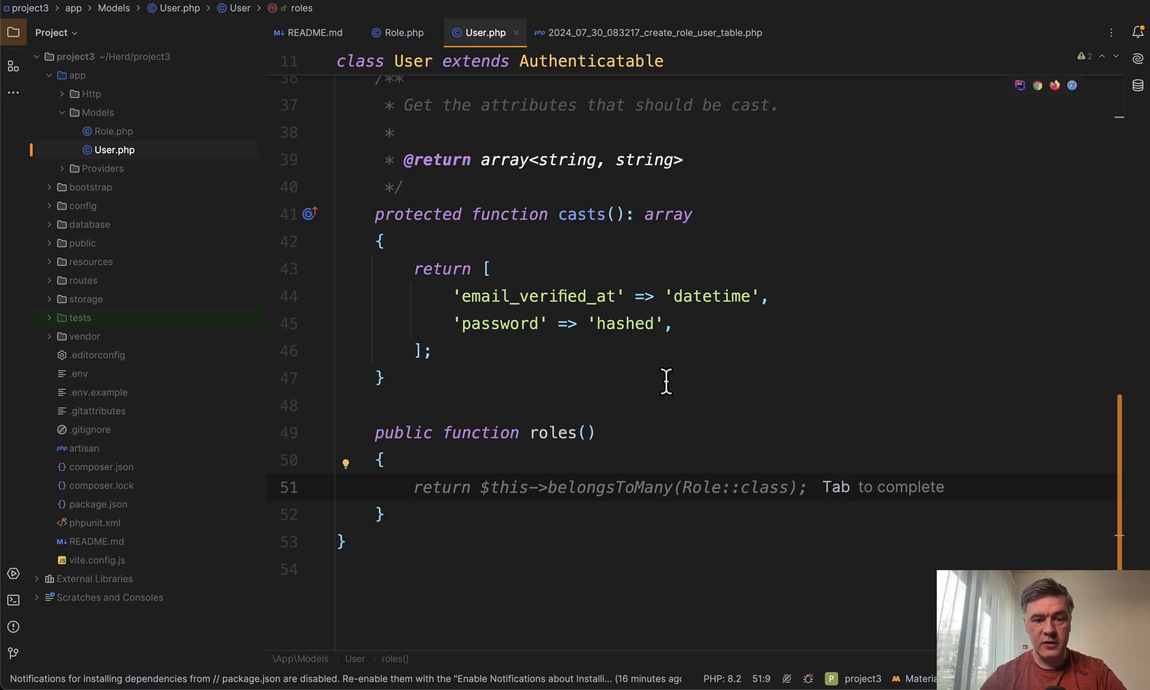
mouse_move(554, 401)
text(return)
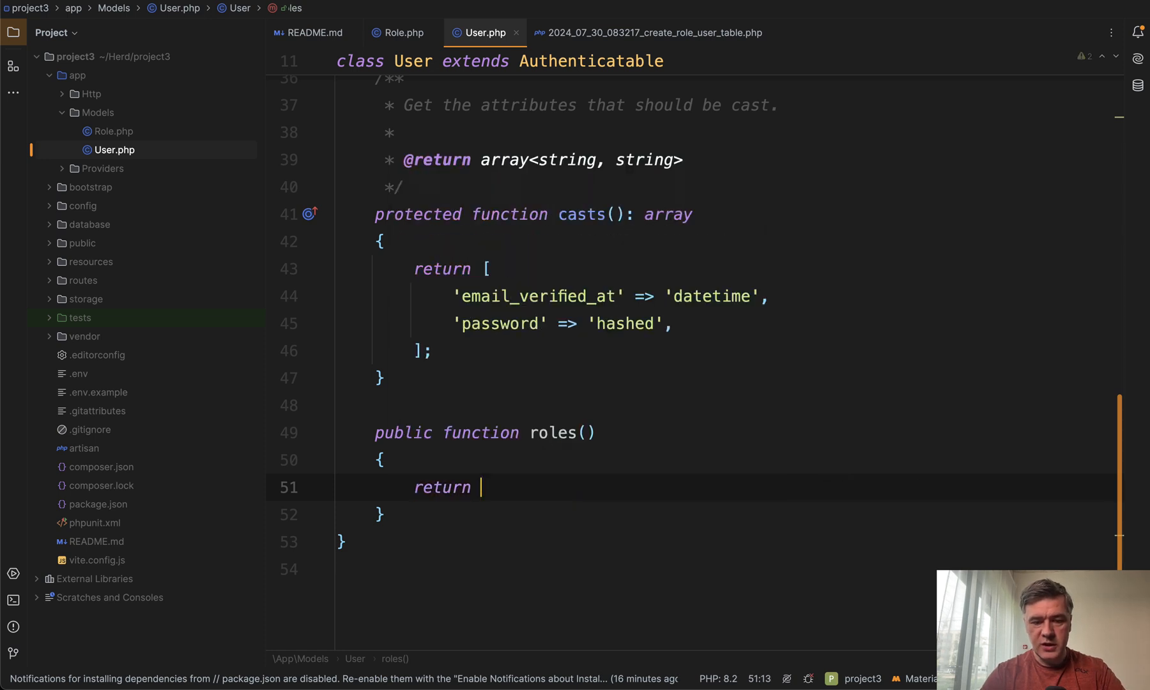
text($this->)
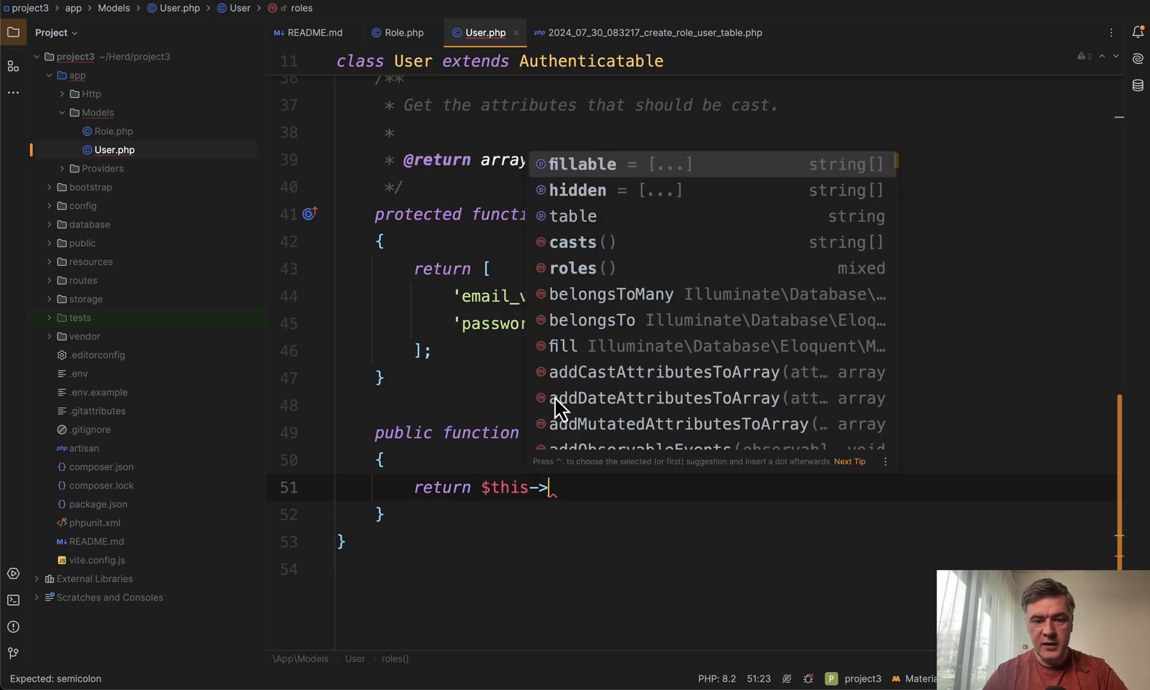
text(b)
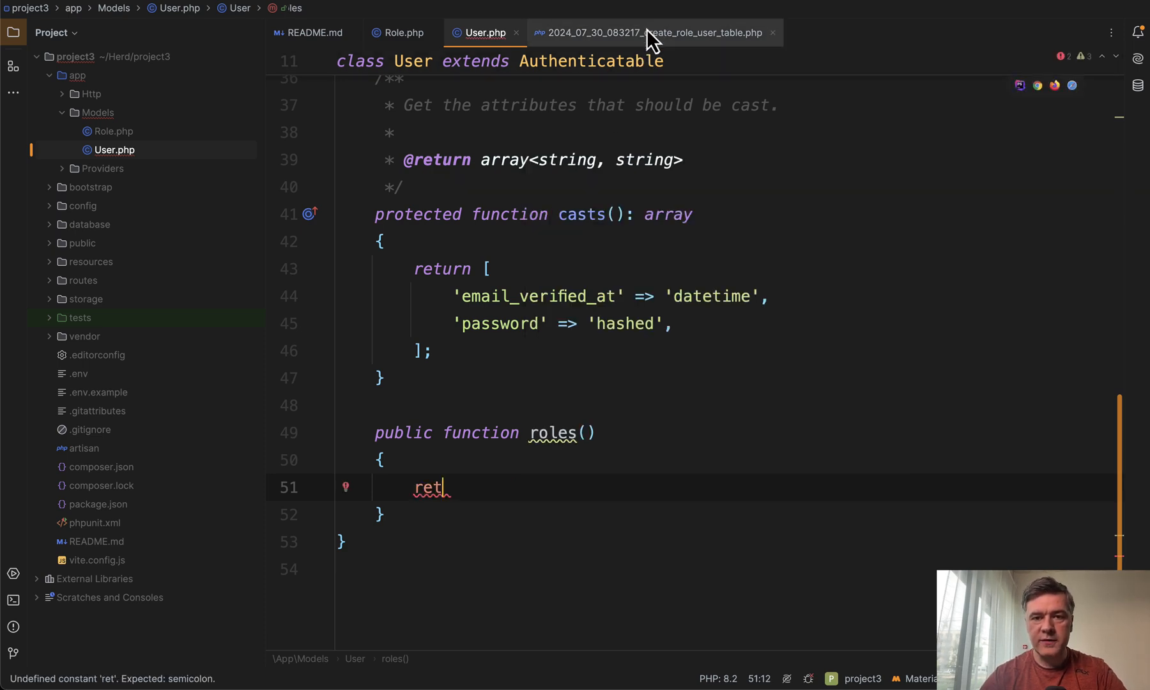
In the create_role_user_table migration, accept the constrained foreignId('role_id') line in place of id and timestamps
click(651, 32)
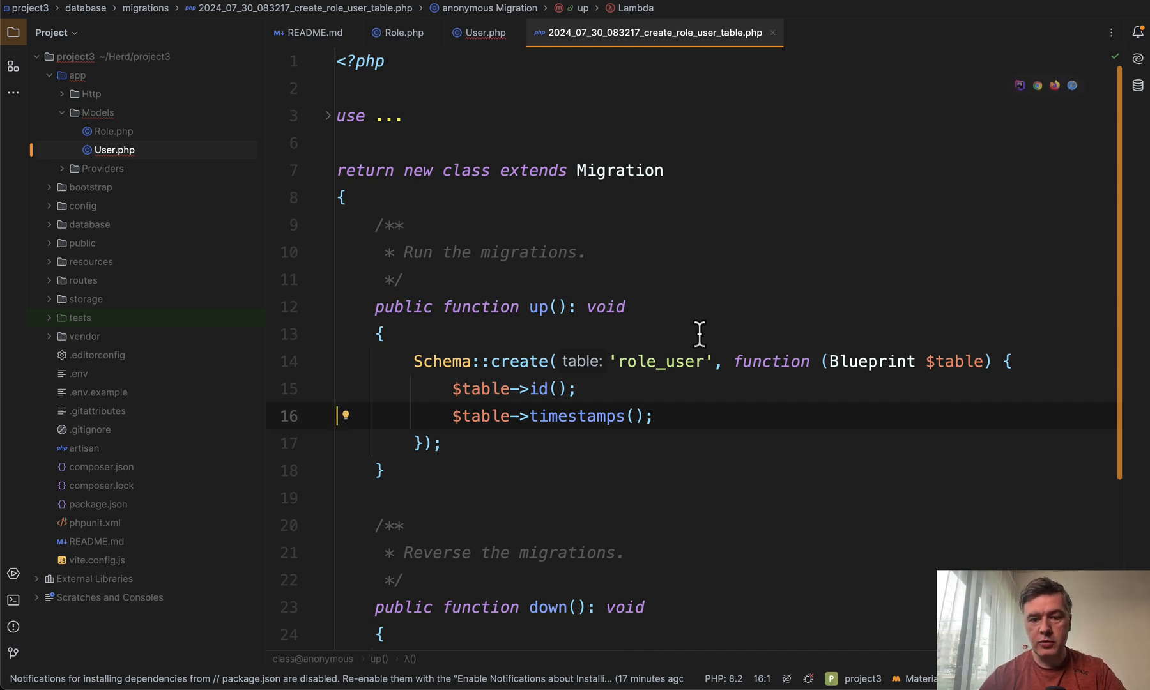
mouse_move(674, 455)
text($table)
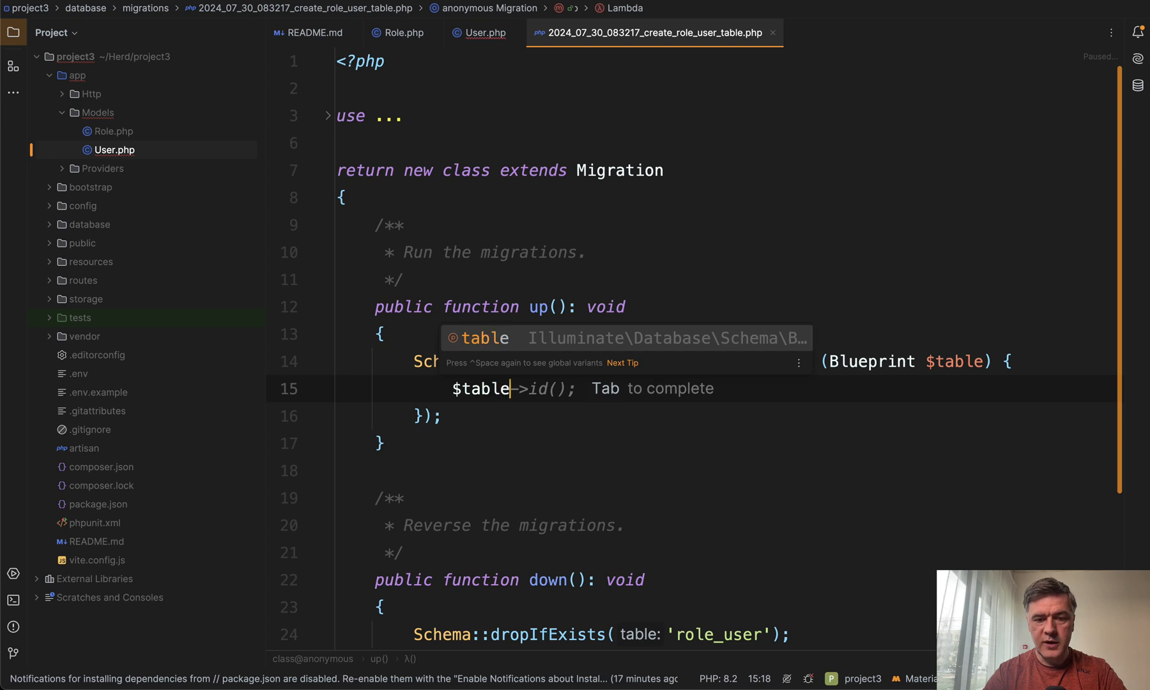
text(f)
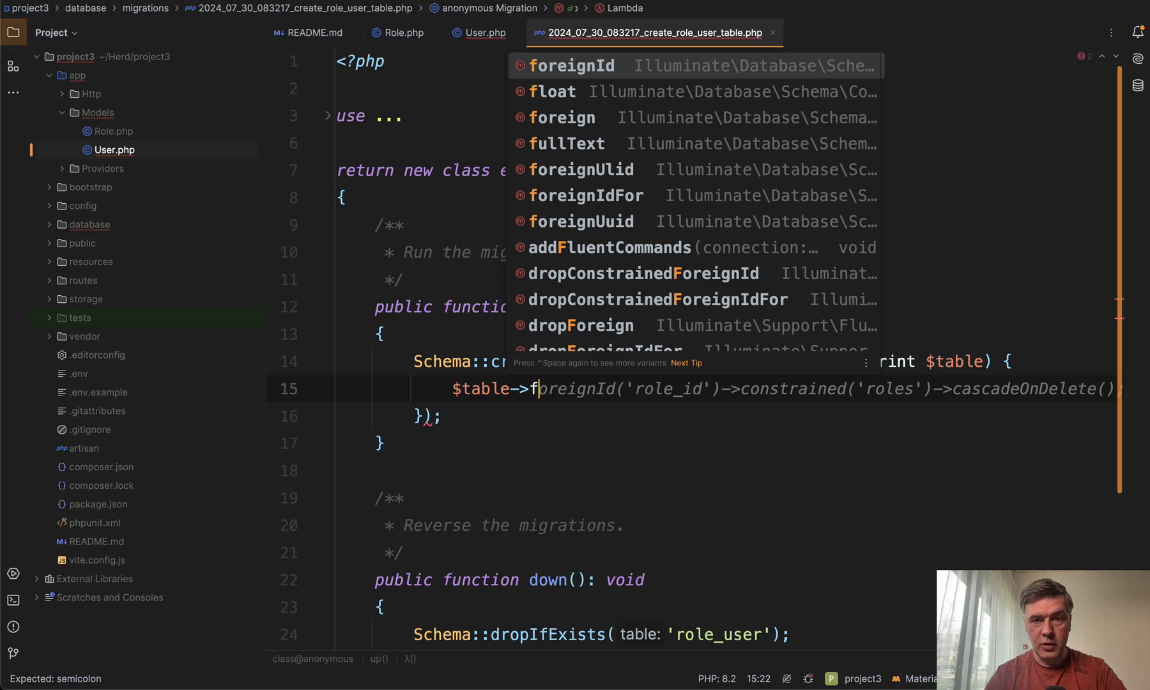
key(Tab)
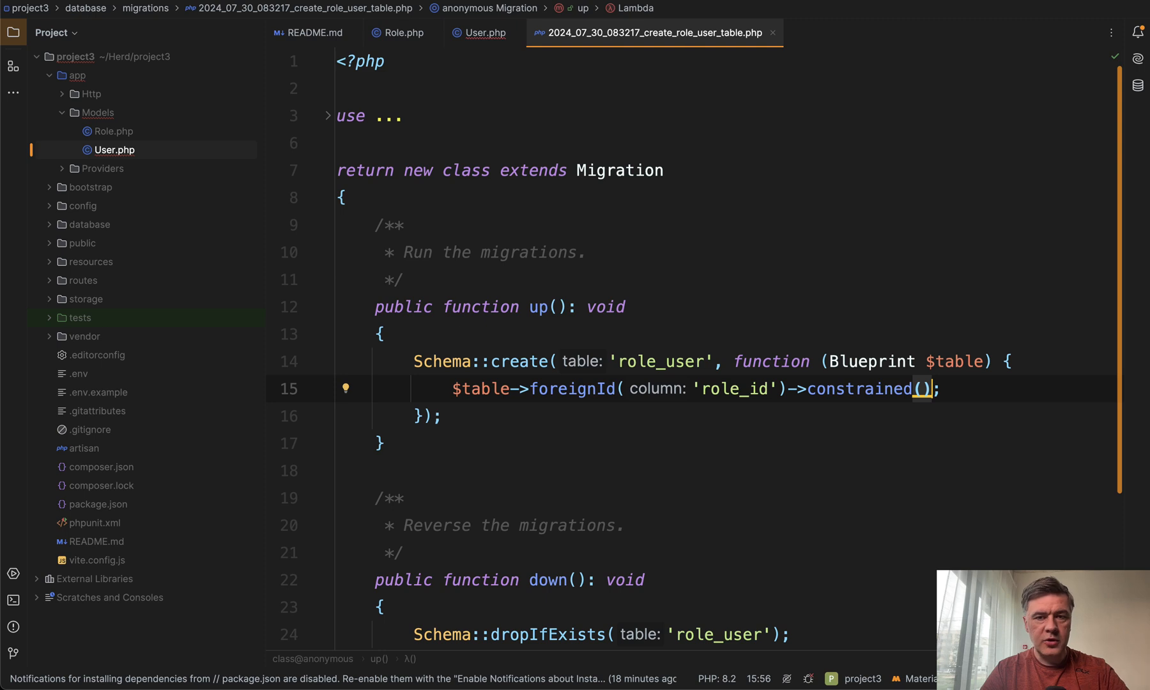
key(Enter)
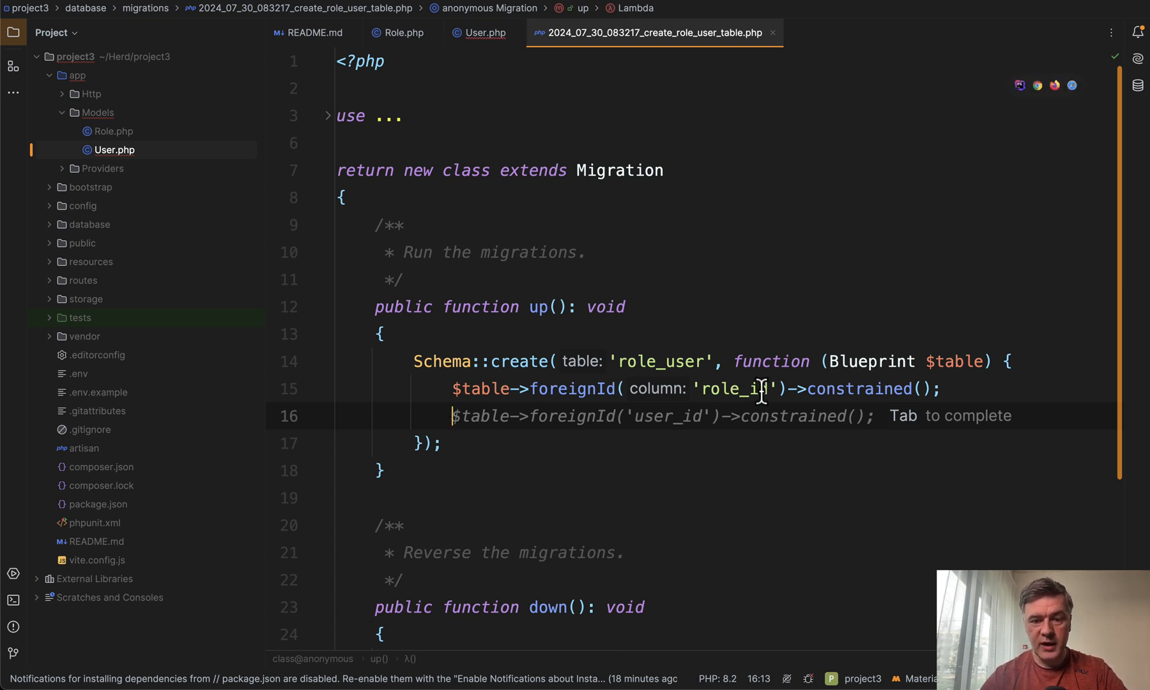
mouse_move(674, 338)
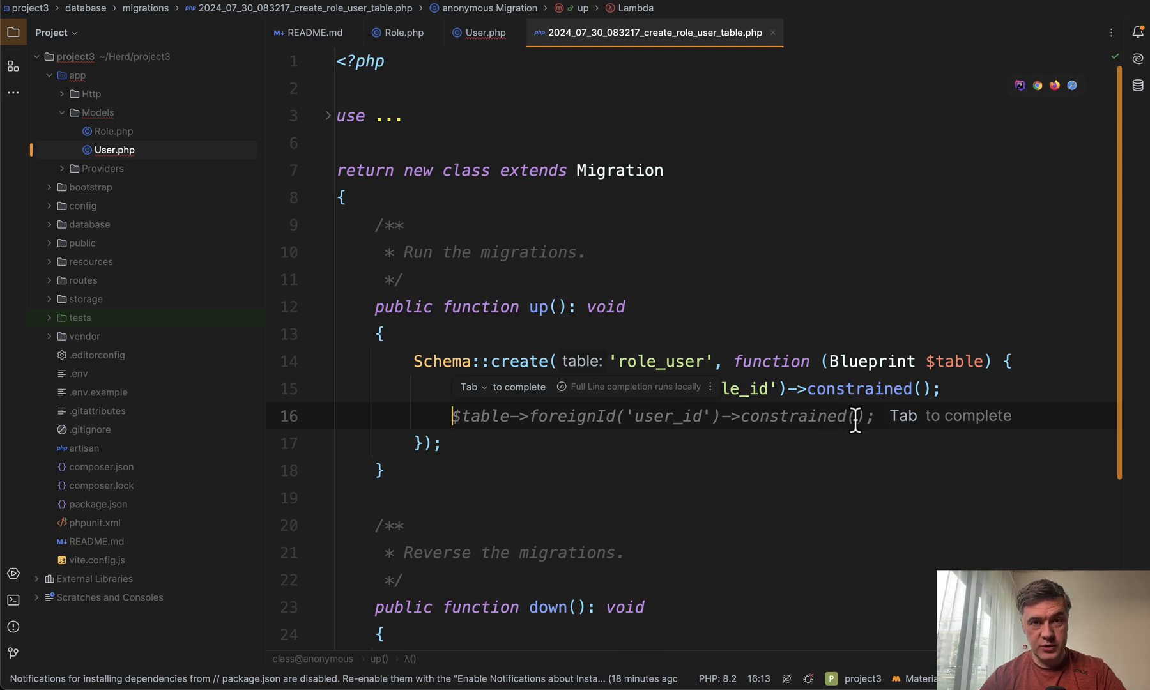
mouse_move(829, 462)
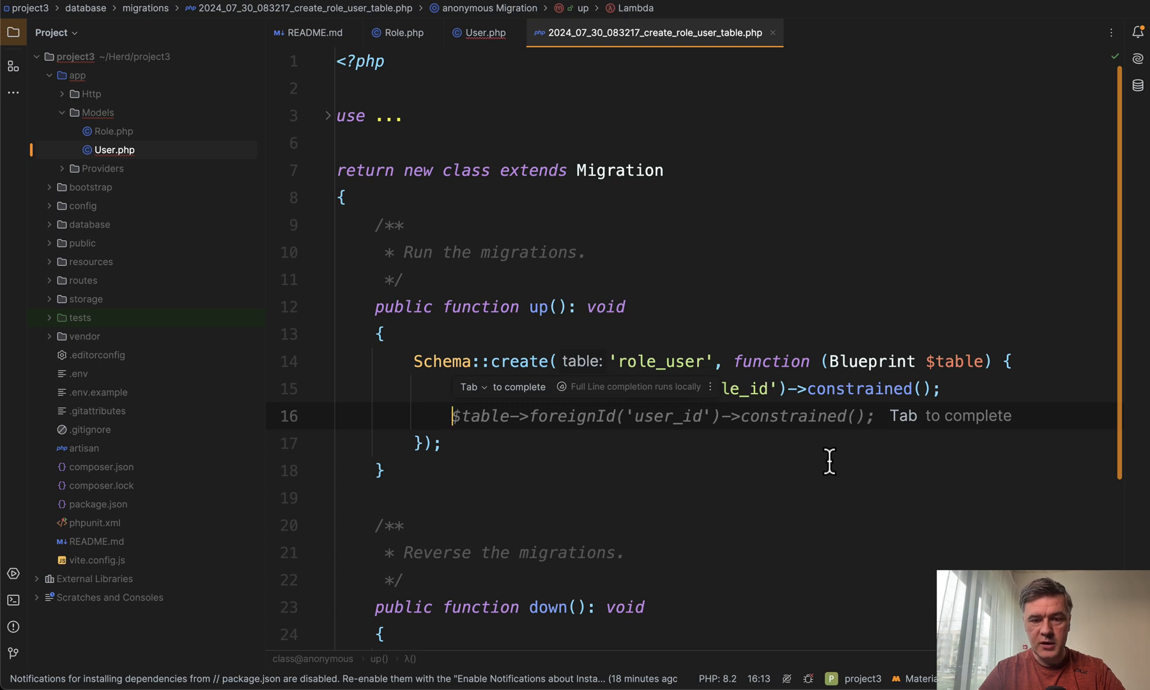
Accept the suggested $table->foreignId('user_id')->constrained() line
key(Tab)
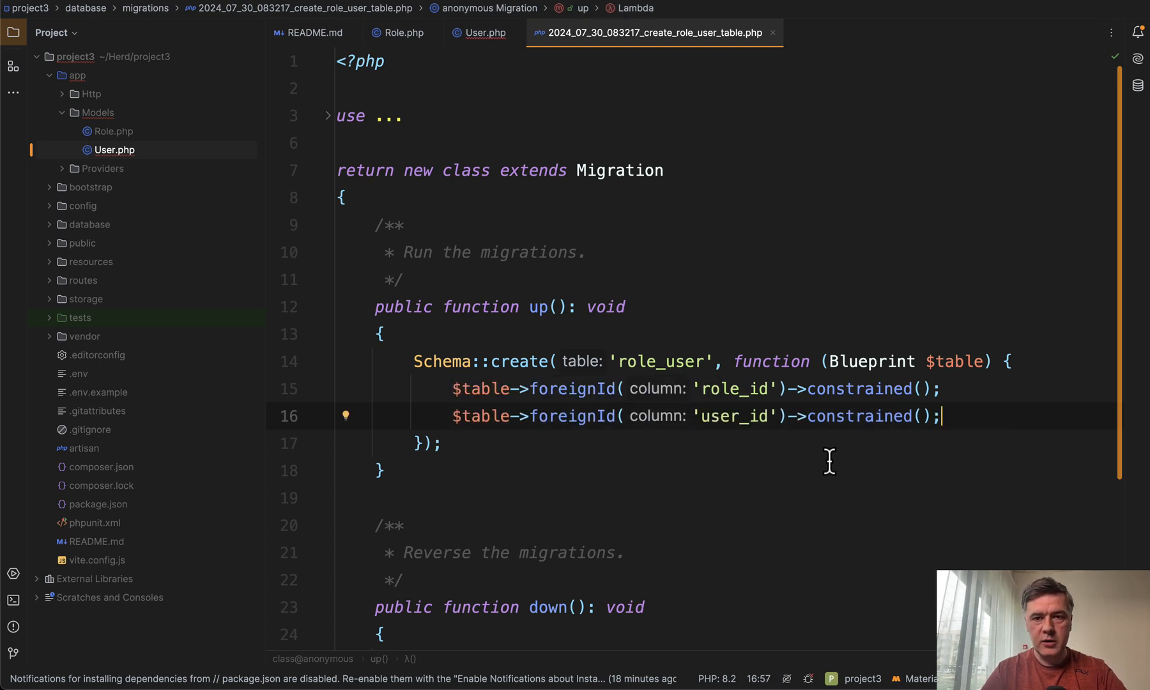
Replace the primary() suggestion with $table->unique(['role_id', 'user_id'])
text($table->primary(['role_id', 'user_id']);)
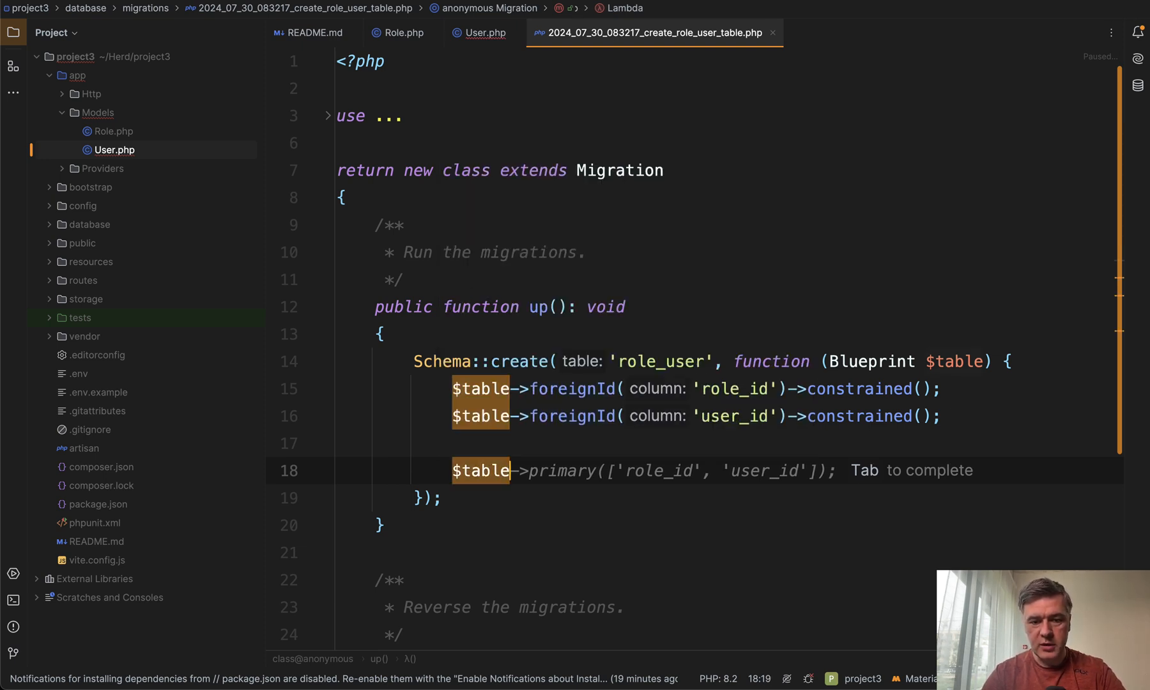
text(u)
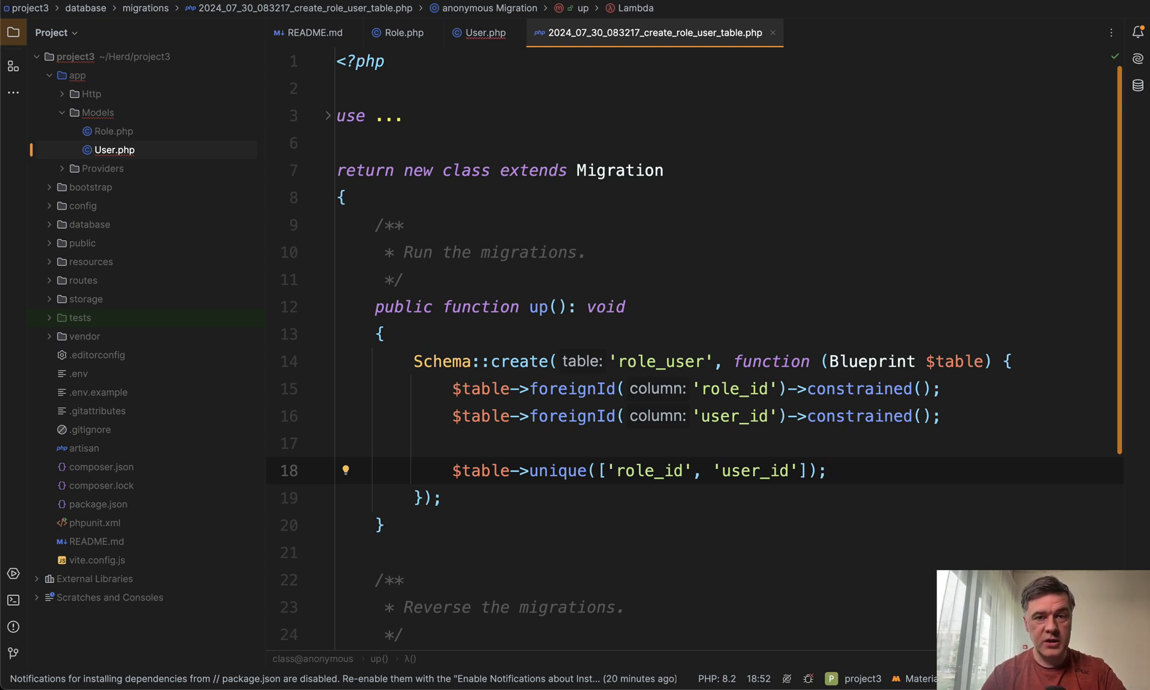
click(828, 470)
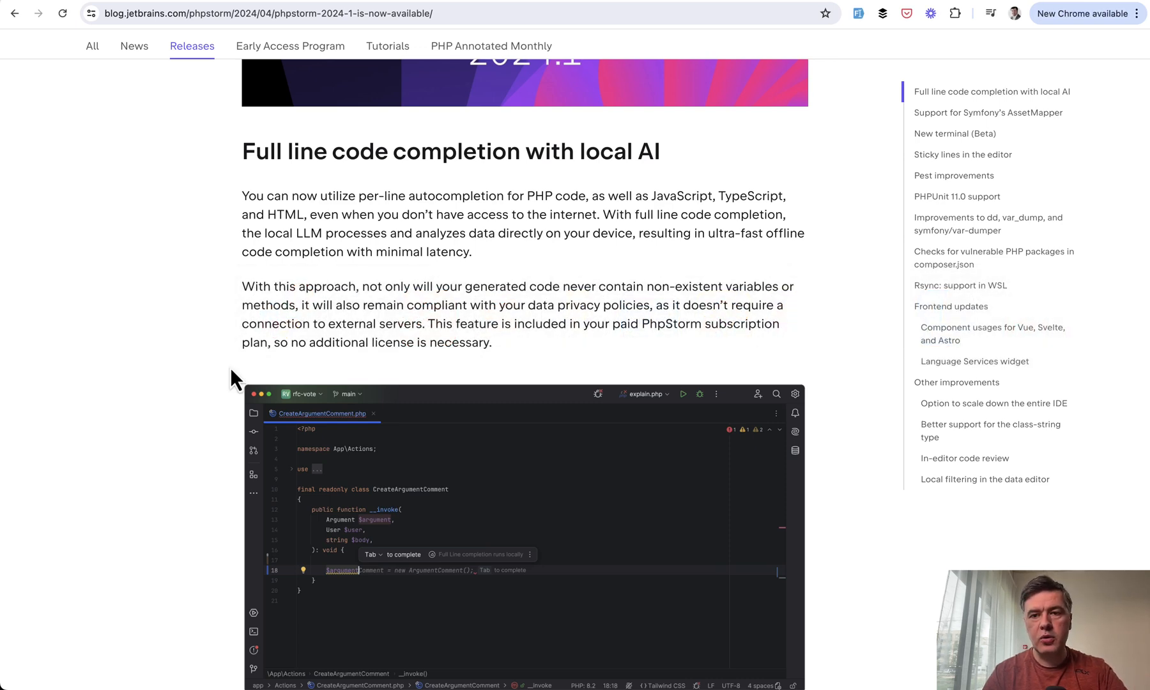
Scroll the release notes down to the full line code completion section
scroll(down, 3)
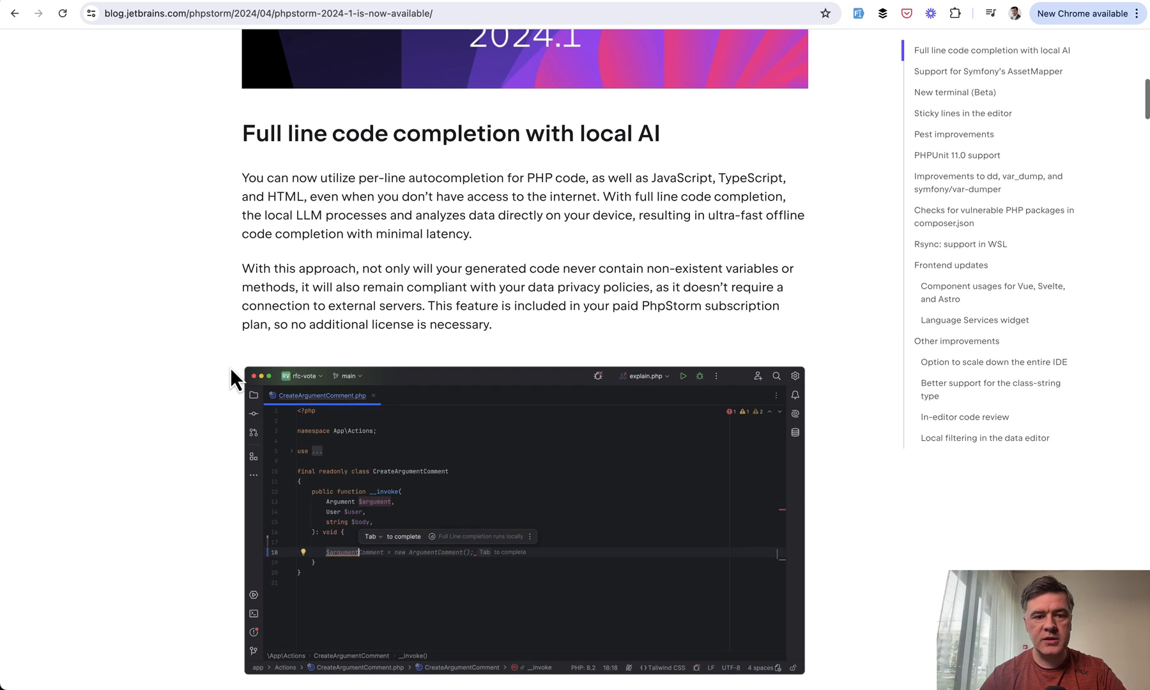
scroll(down, 3)
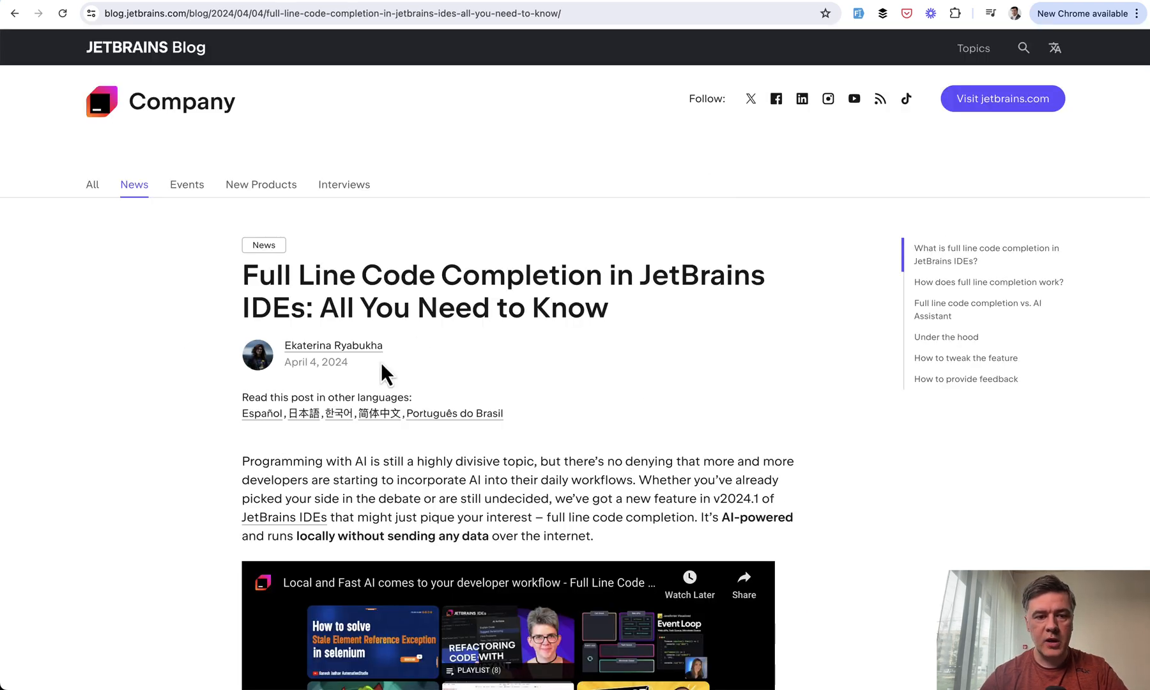
scroll(down, 3)
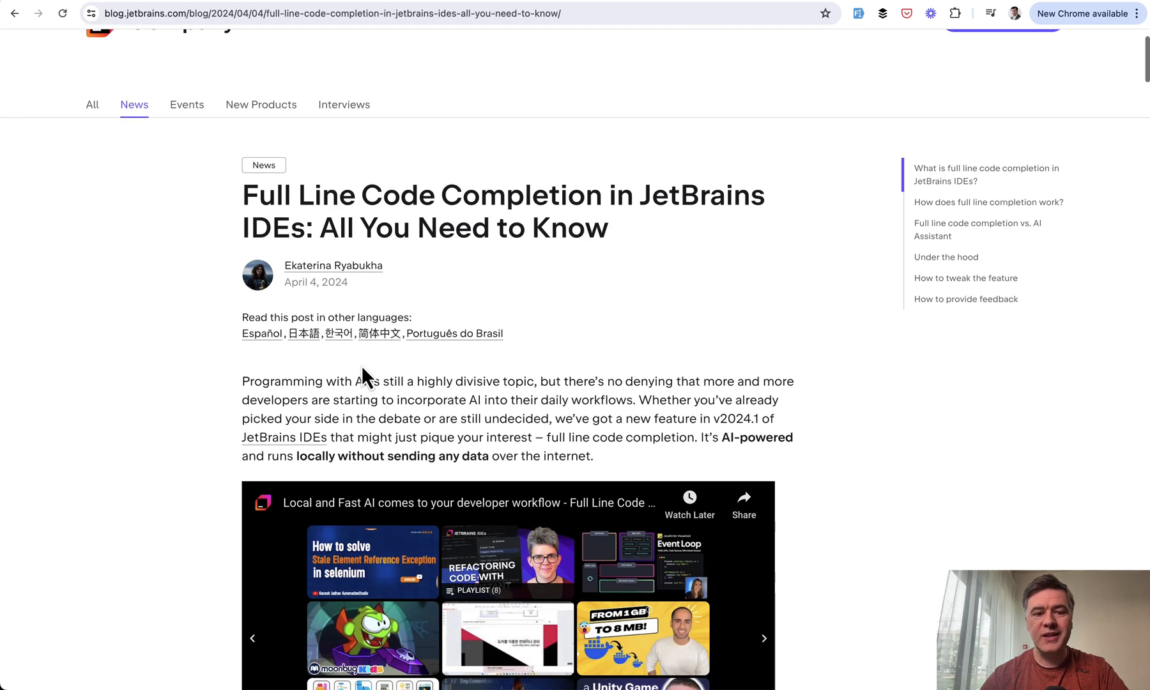
scroll(down, 3)
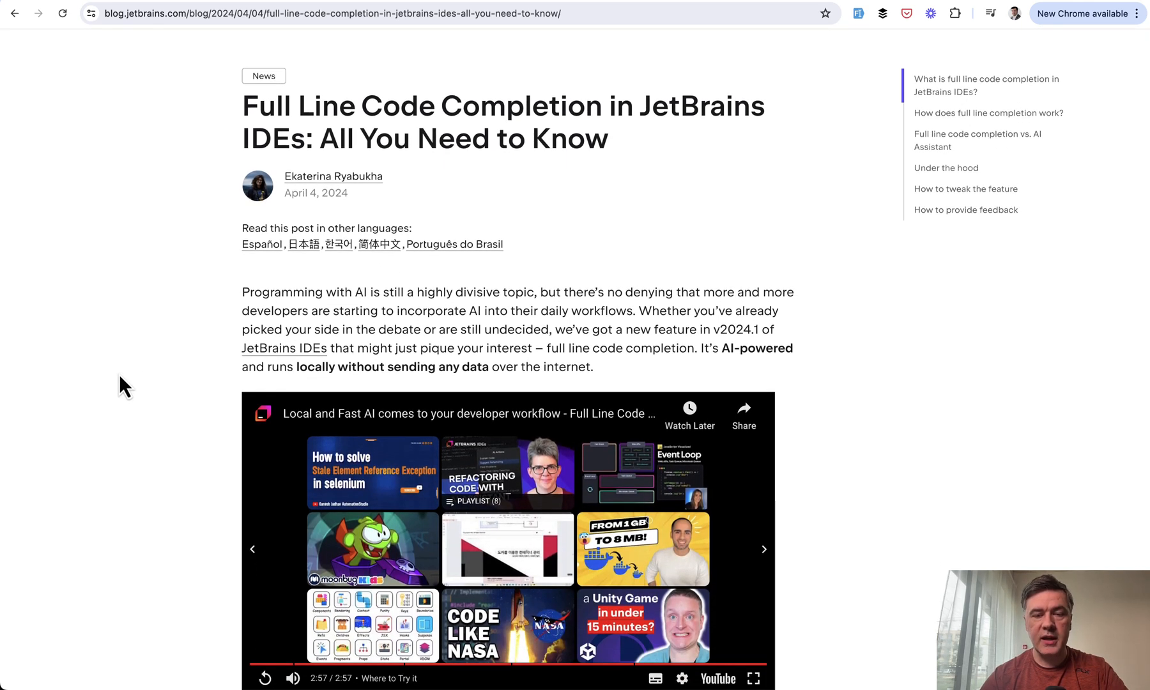
scroll(down, 3)
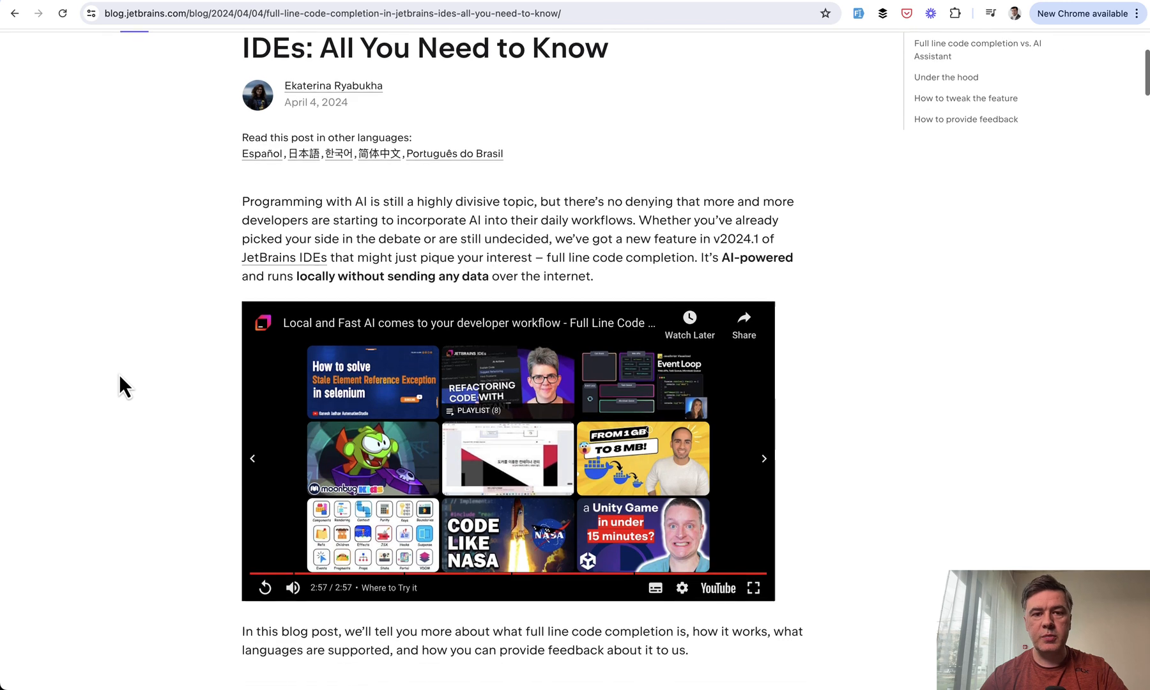
scroll(up, 3)
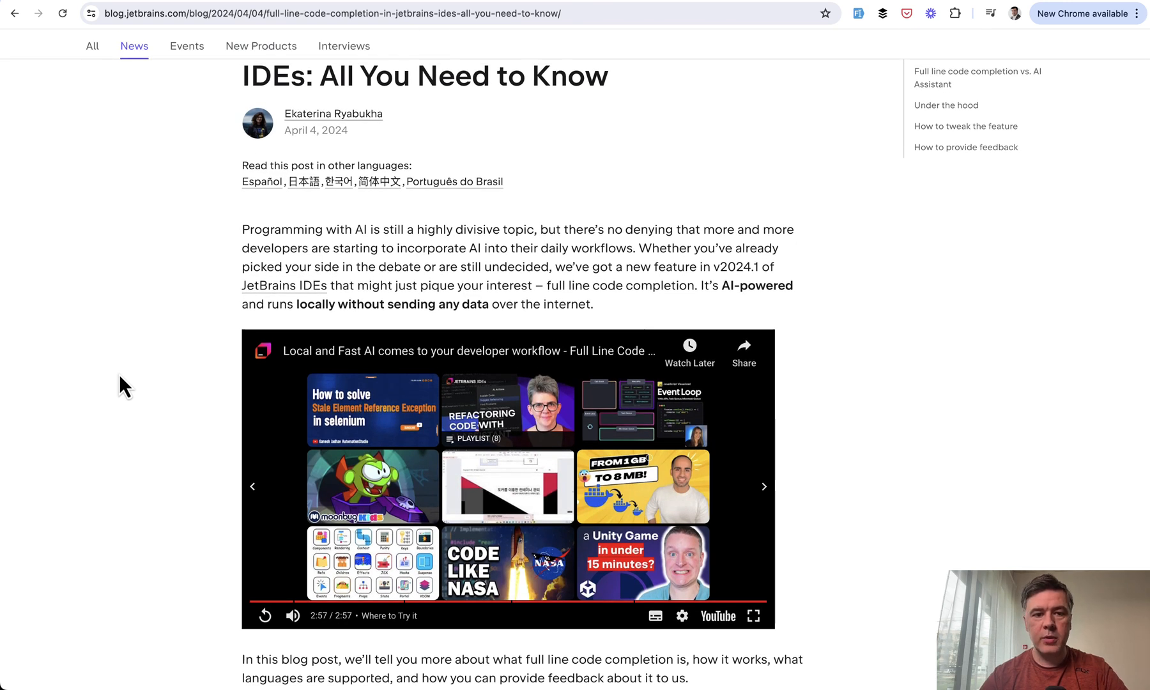